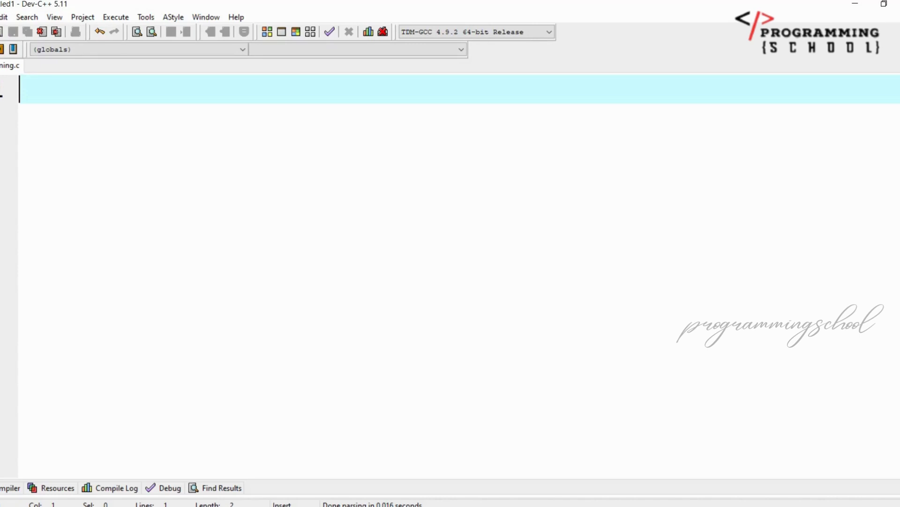
- List the first two topics on separate lines: '1. C MCQs' and '2. psudeo code'
{"action": "type", "text": "1."}
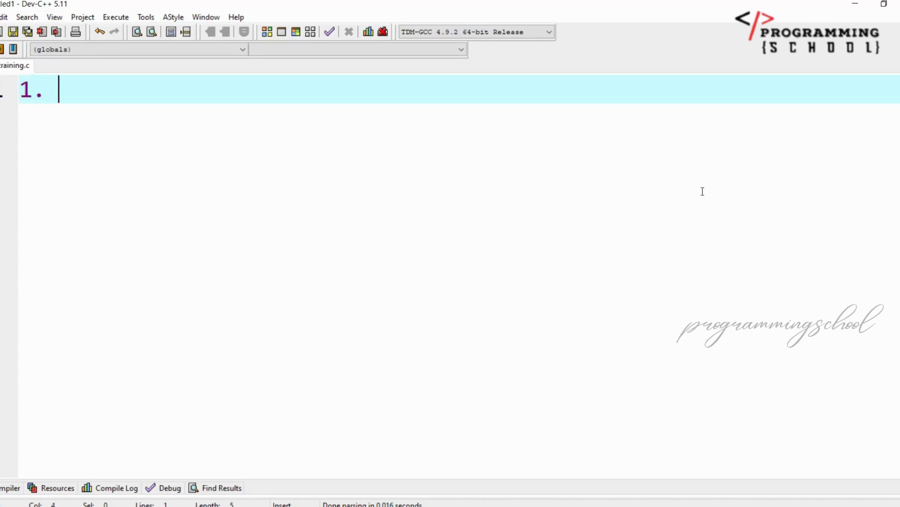
{"action": "type", "text": "C"}
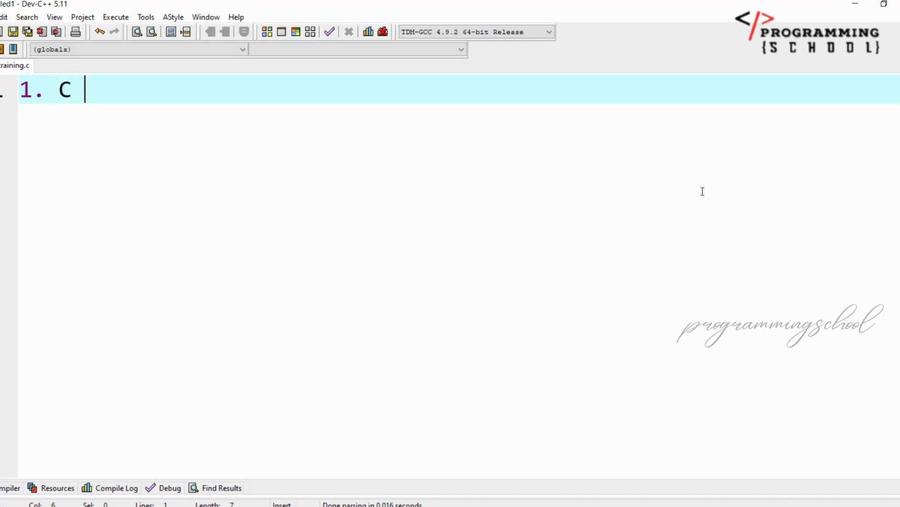
{"action": "type", "text": "MCQs"}
{"action": "type", "text": "2. ps"}
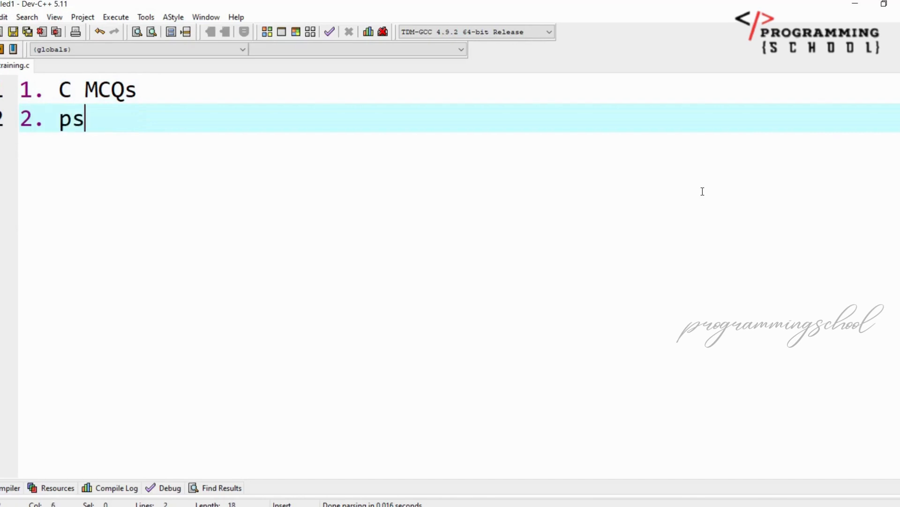
{"action": "type", "text": "udeo cod"}
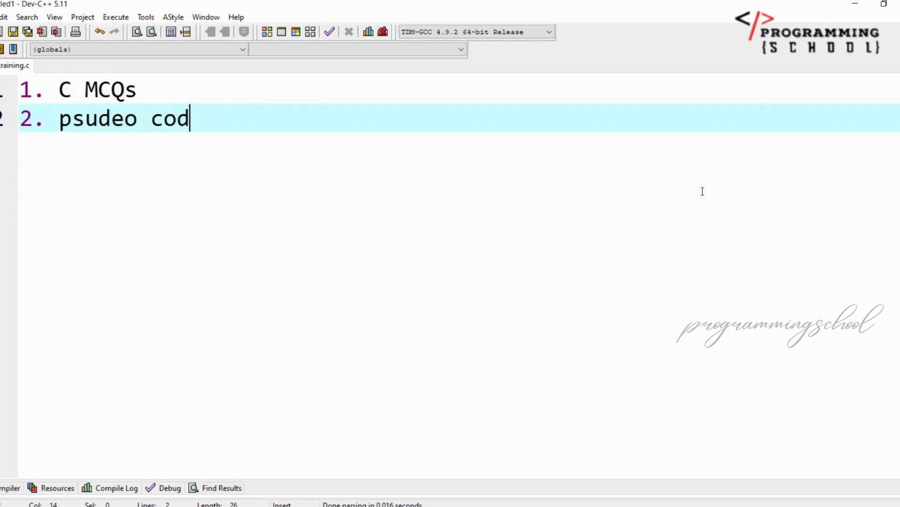
{"action": "key", "text": "Return"}
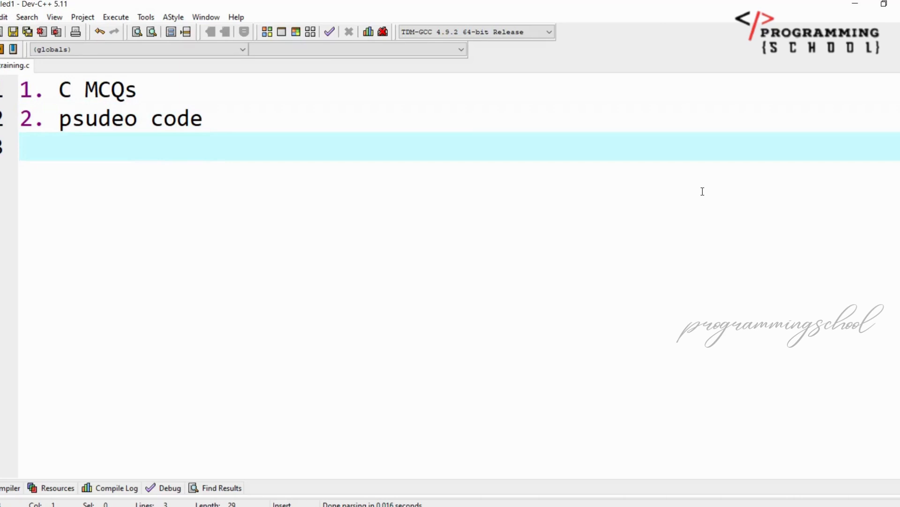
- Add '3. DS' and '4. OOP' on their own lines and start item 5
{"action": "type", "text": "3."}
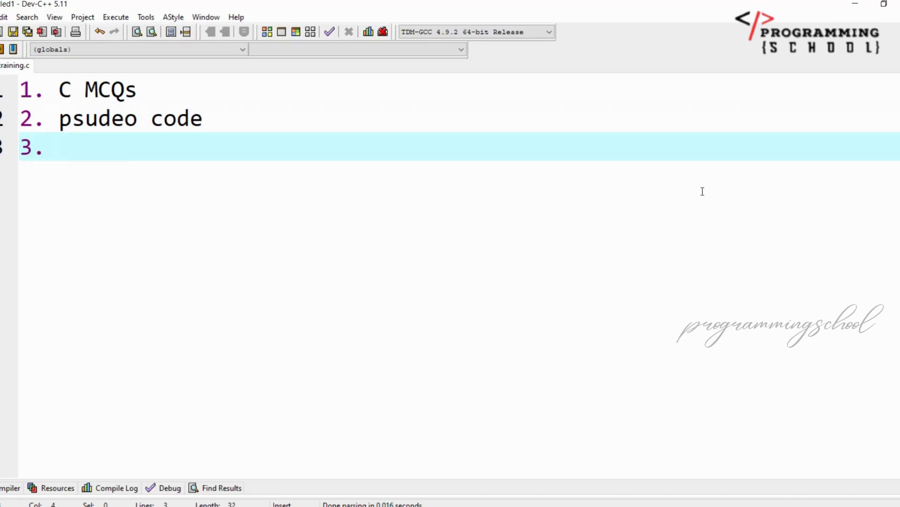
{"action": "type", "text": "DS"}
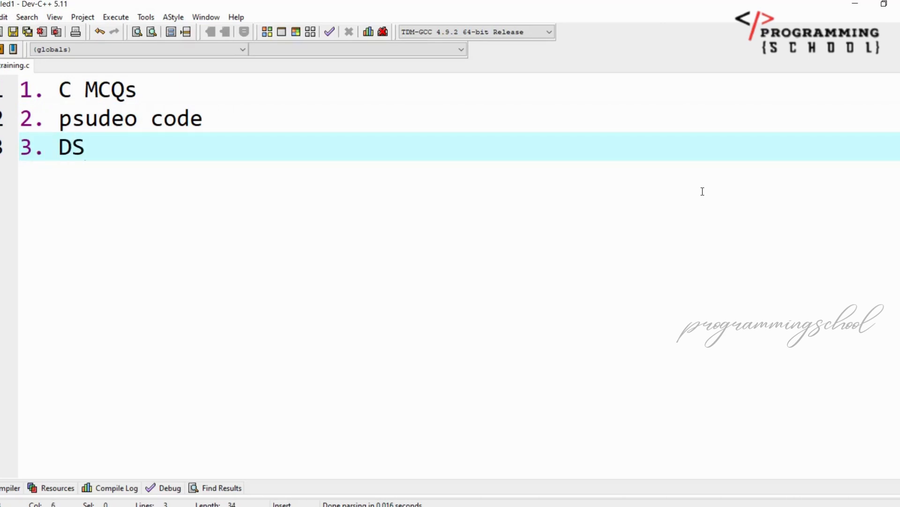
{"action": "type", "text": "4"}
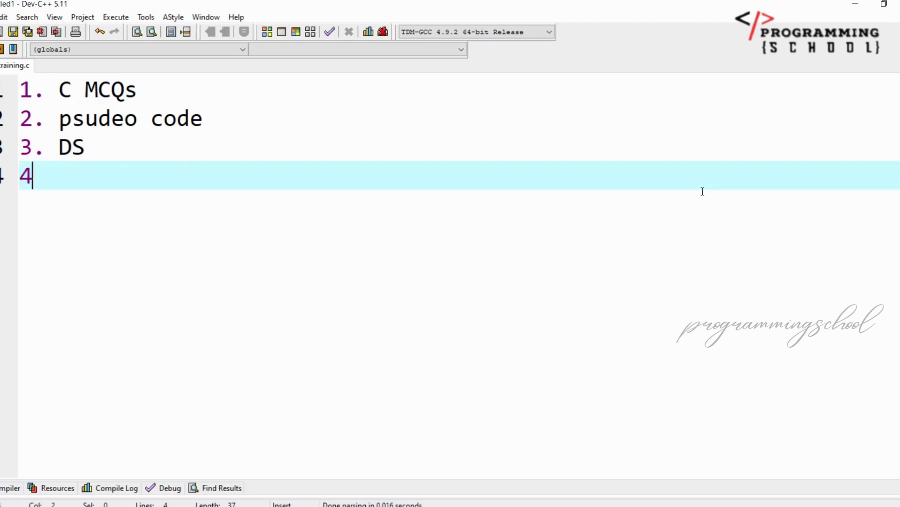
{"action": "type", "text": "OOP"}
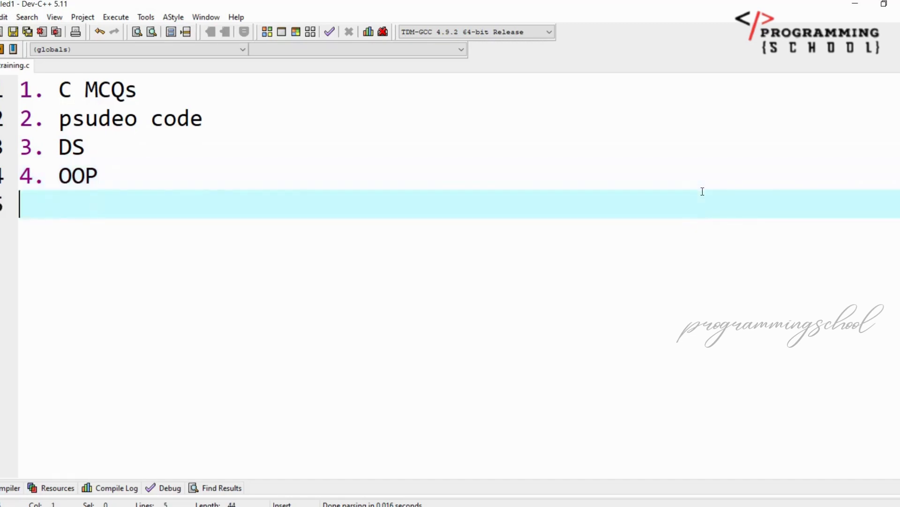
{"action": "type", "text": "5. SQL"}
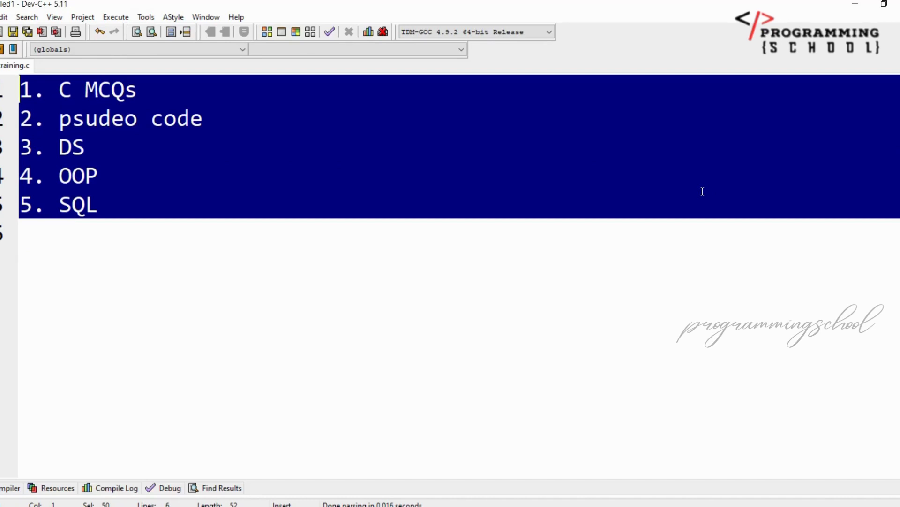
- Finish the fifth topic 'SQL', select the whole list, then clear the selection
{"action": "left_click", "coordinate": [78, 176]}
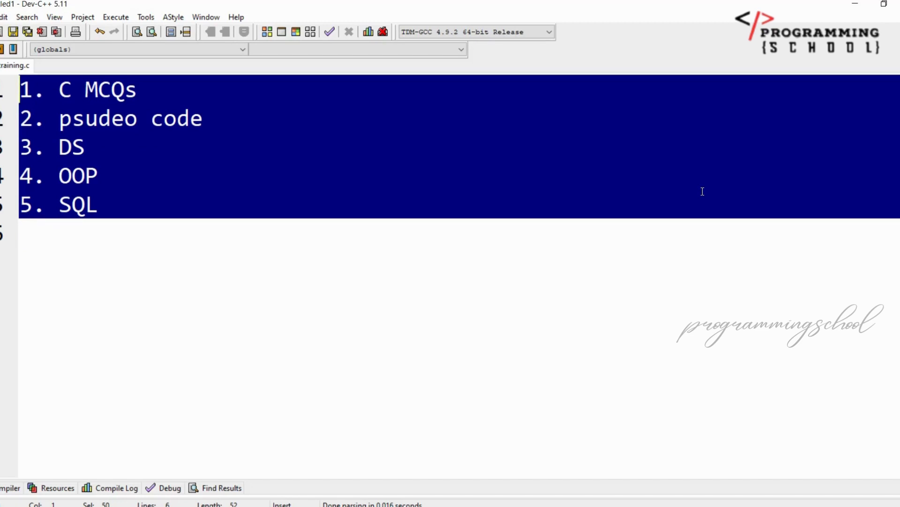
{"action": "left_click", "coordinate": [114, 232]}
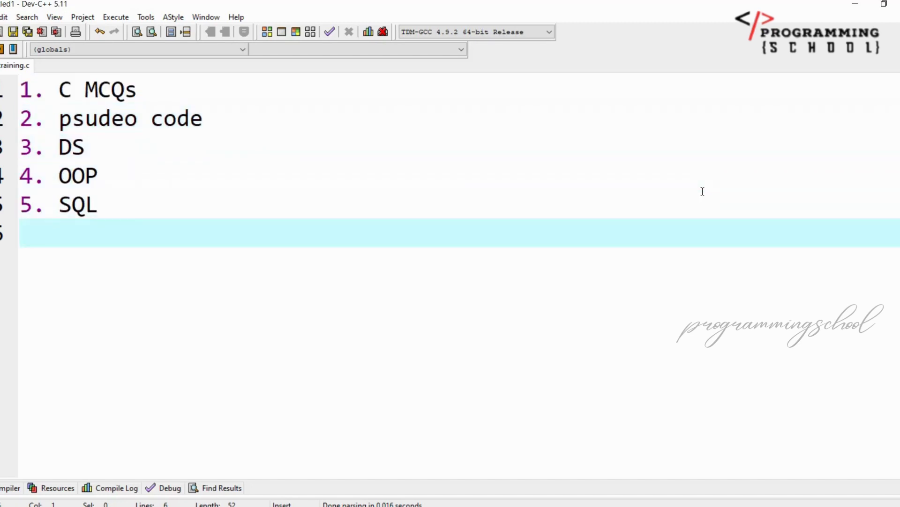
{"action": "type", "text": "6.java"}
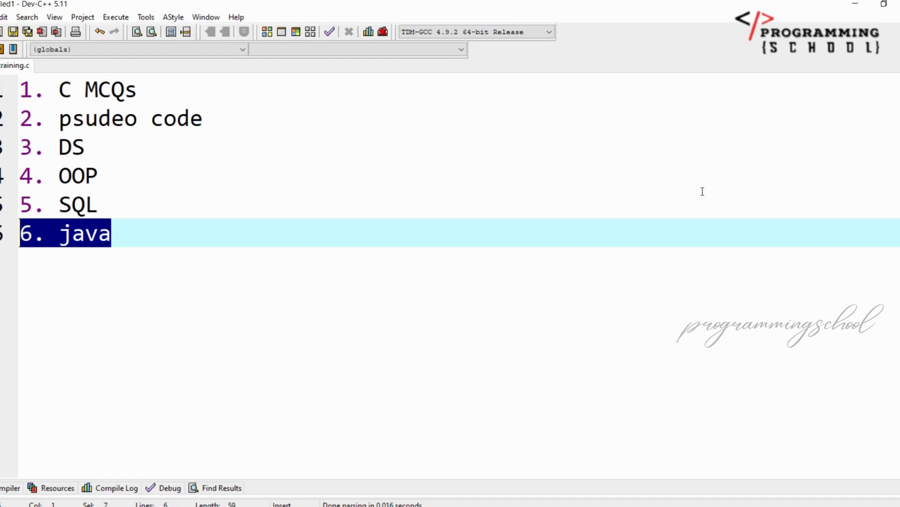
{"action": "key", "text": "Delete"}
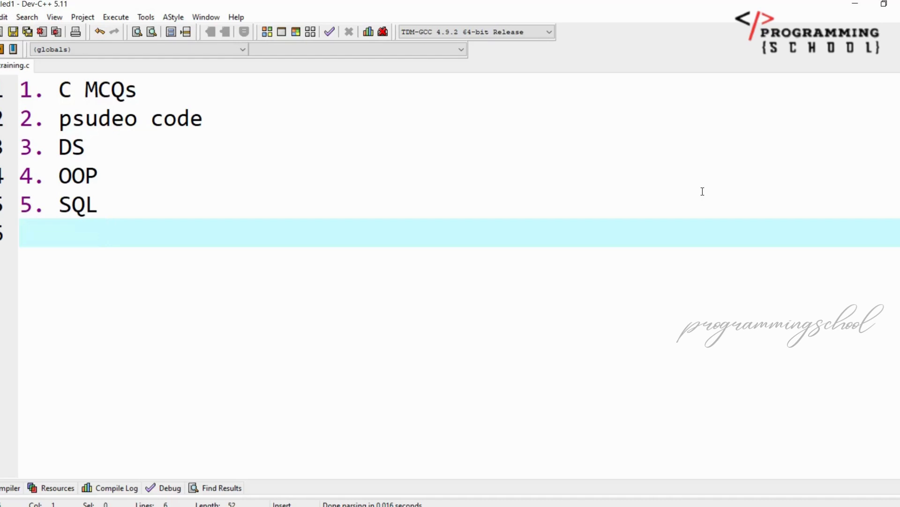
{"action": "left_click", "coordinate": [19, 233]}
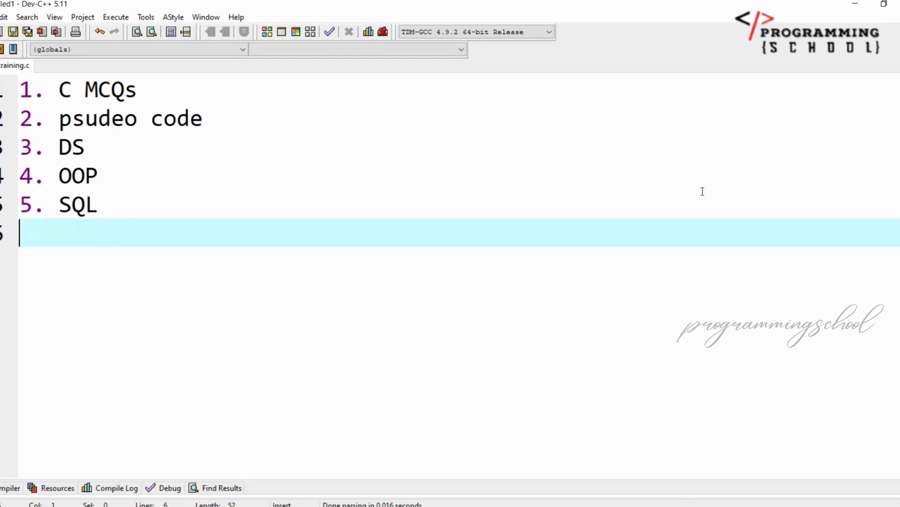